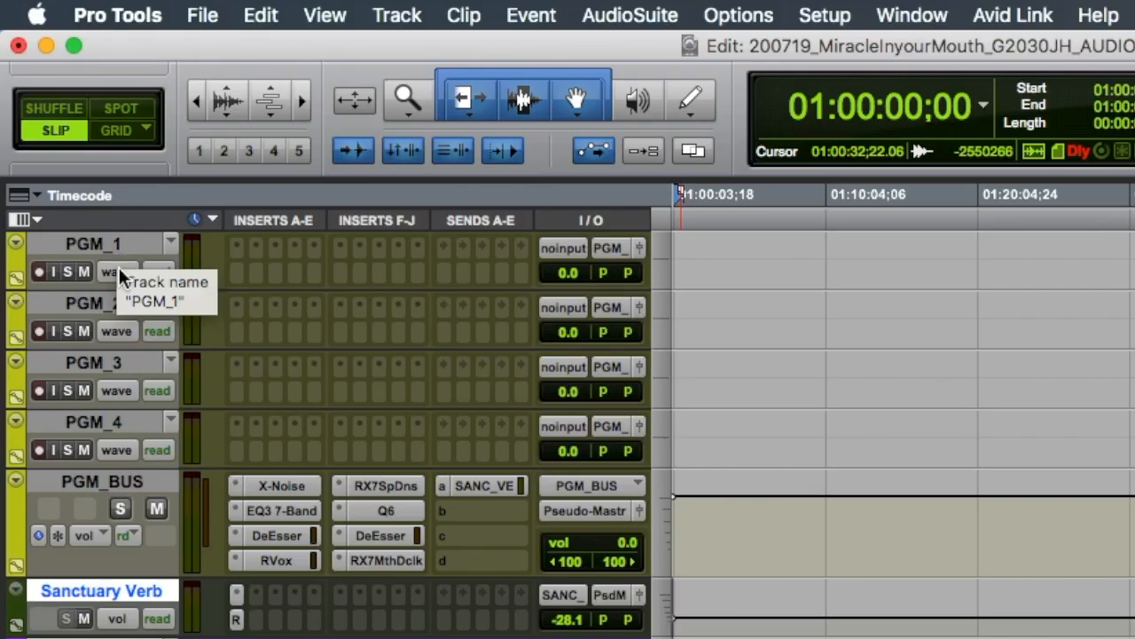
mouse_move(111, 368)
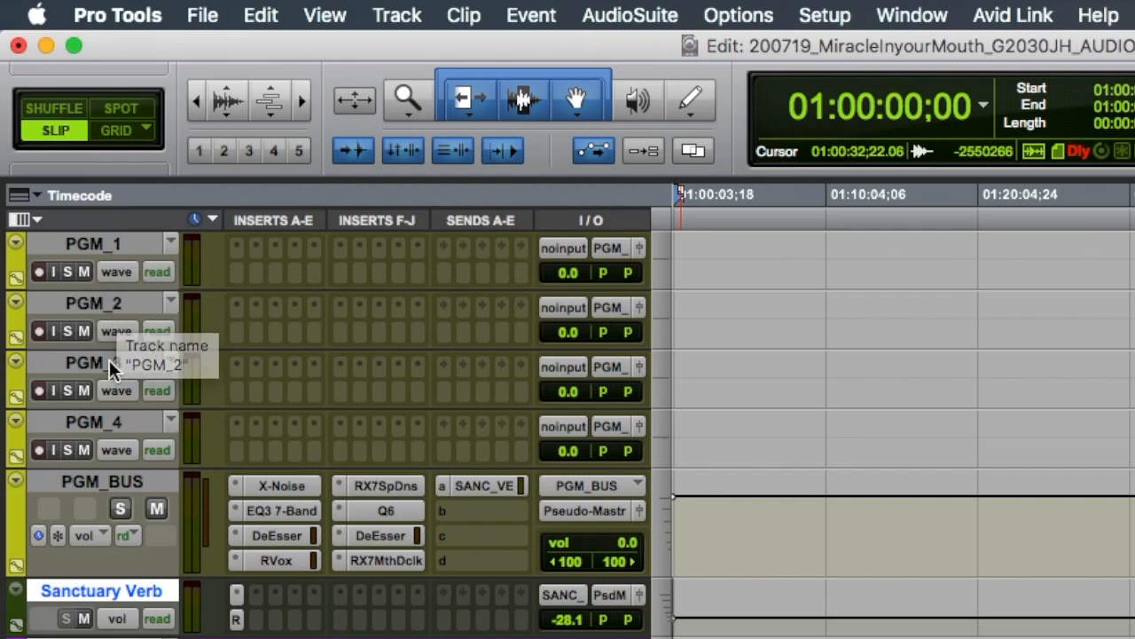
mouse_move(110, 428)
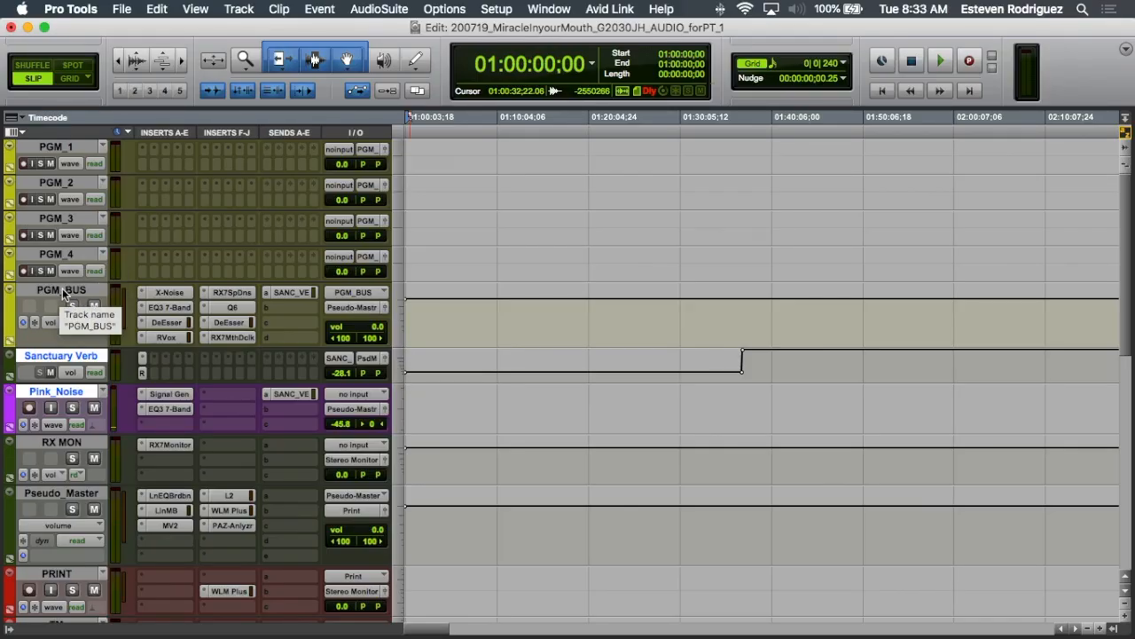
Inspect PGM_BUS's X-Noise, EQ3, DeEsser, RX De-noise, Q6, second DeEsser and RX Mouth De-click plugins, then close them.
left_click(168, 291)
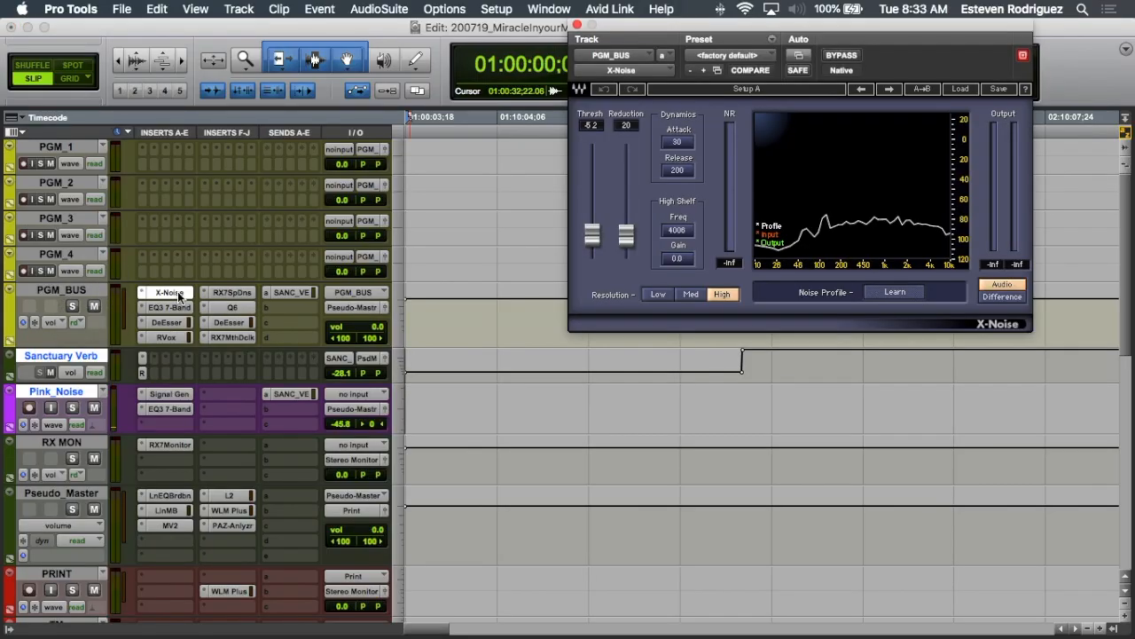
mouse_move(175, 313)
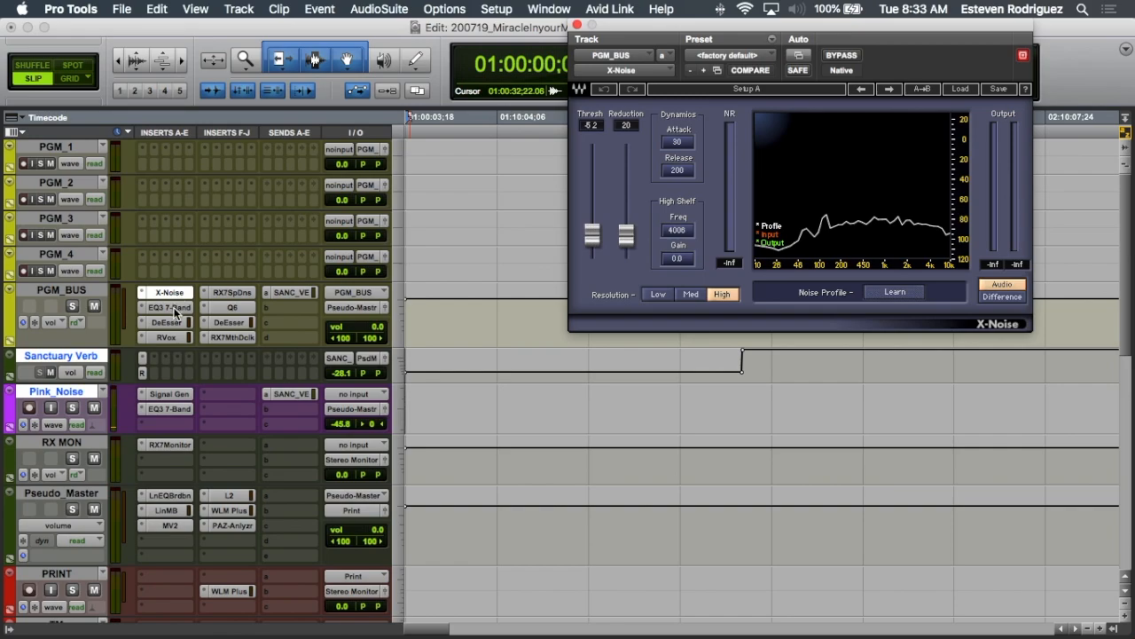
left_click(168, 307)
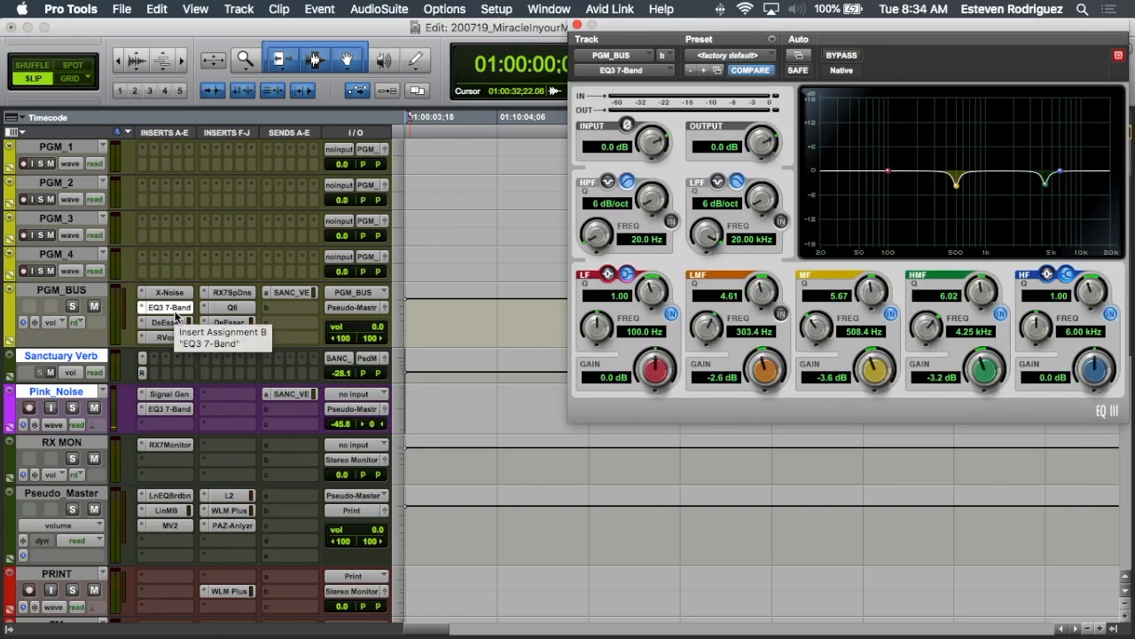
left_click(166, 321)
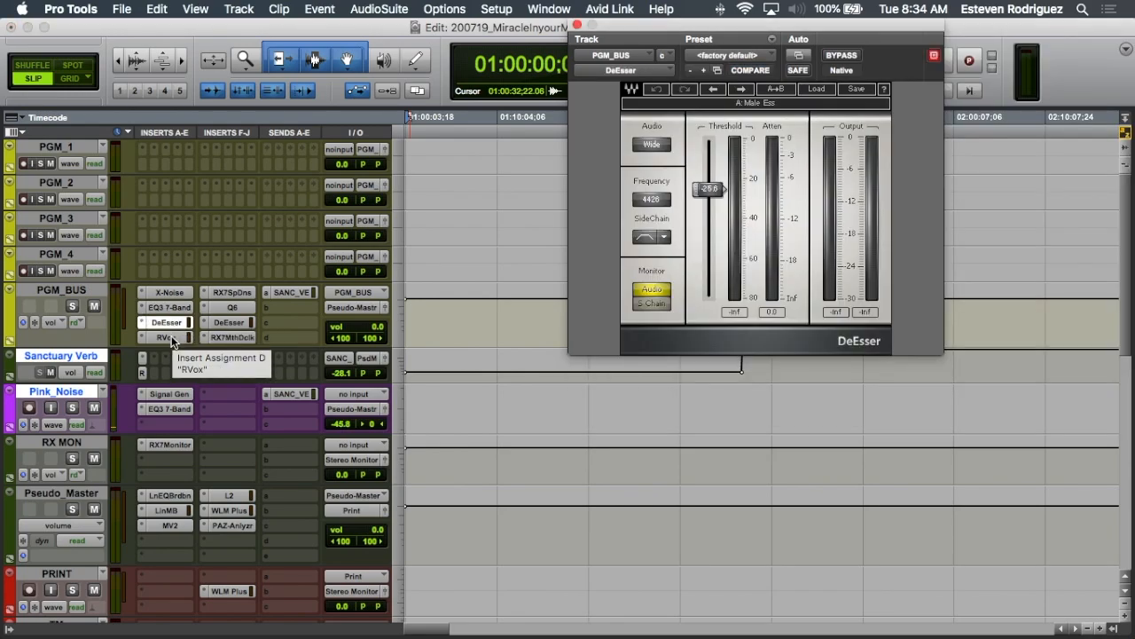
left_click(166, 337)
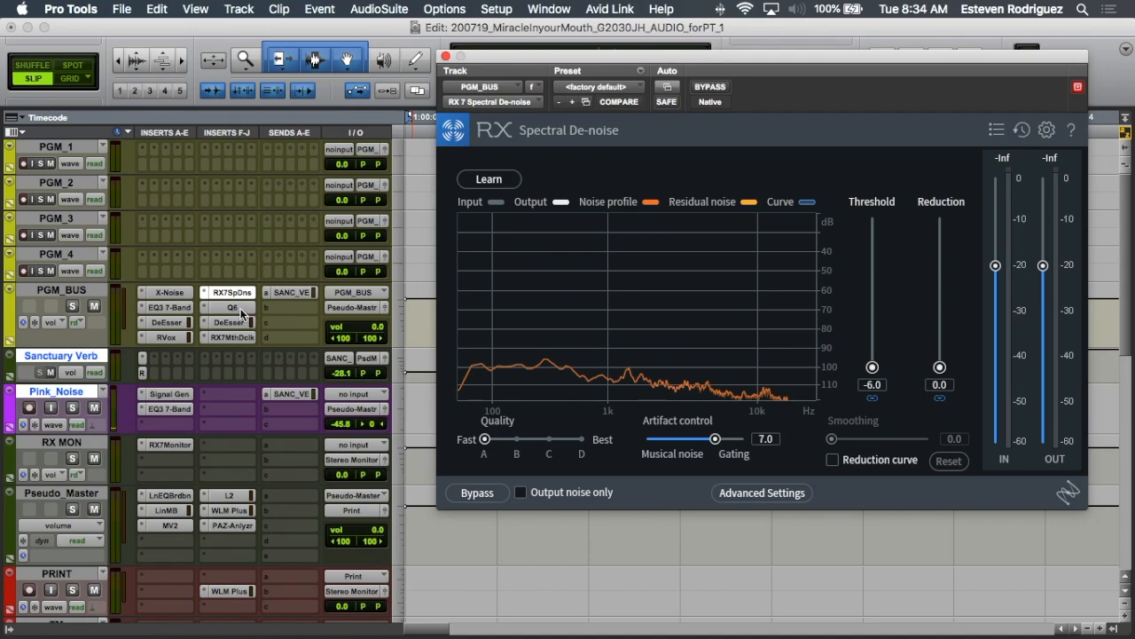
left_click(233, 307)
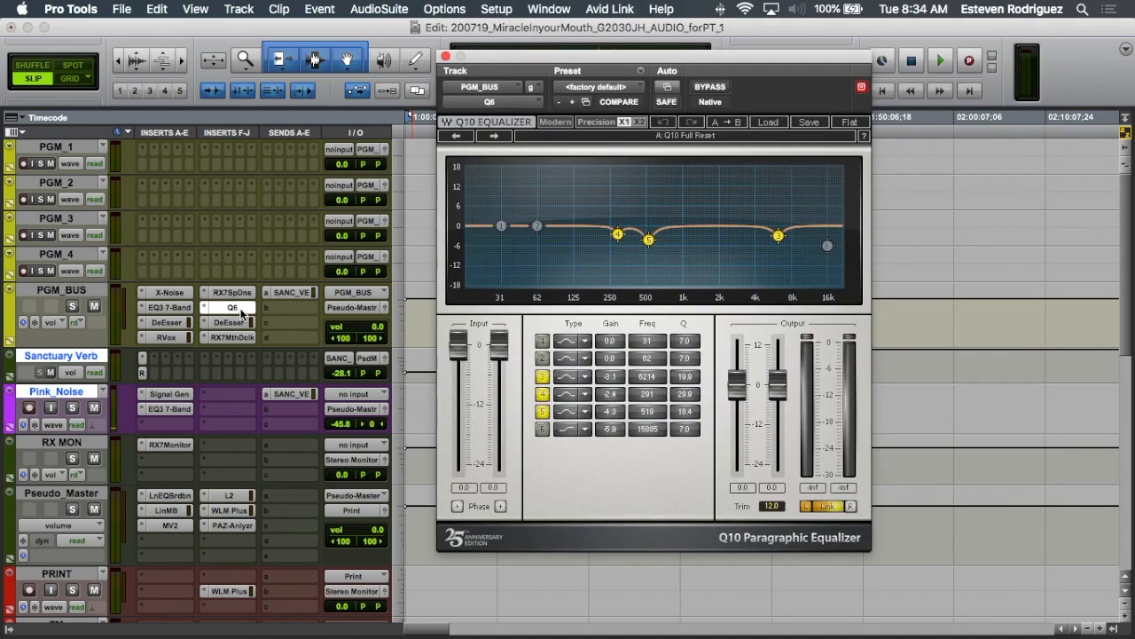
left_click(229, 322)
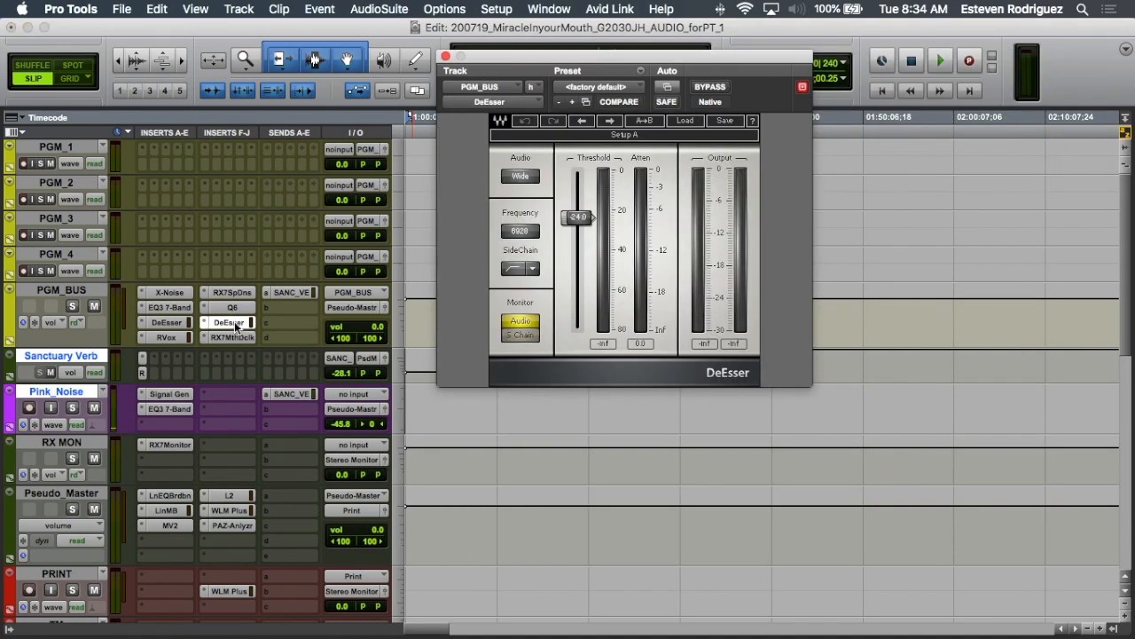
mouse_move(229, 322)
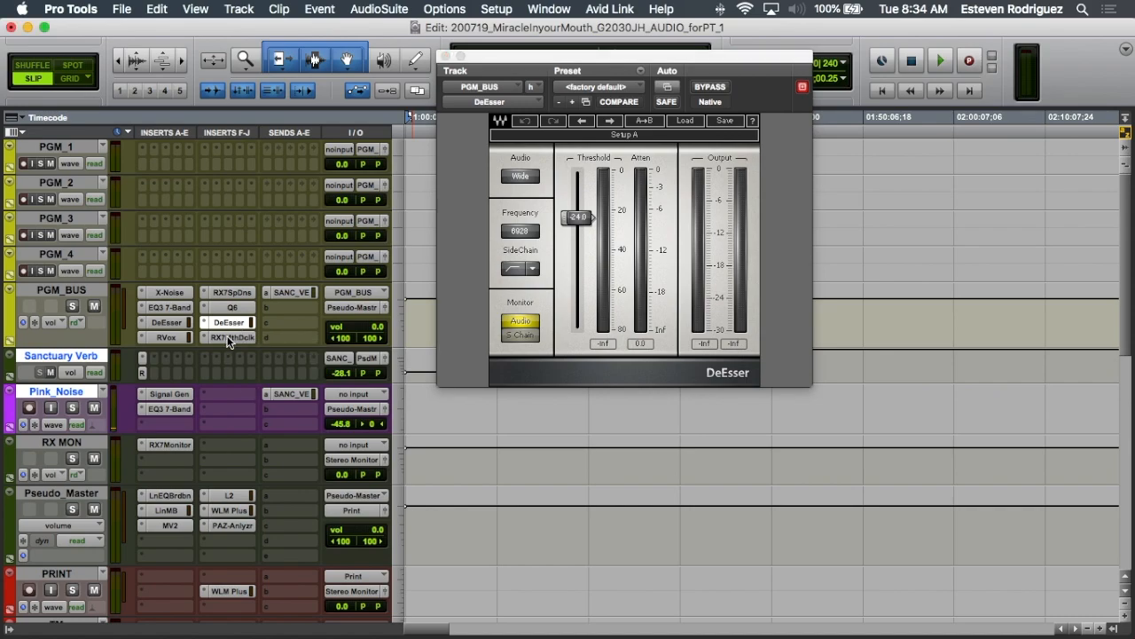
left_click(234, 337)
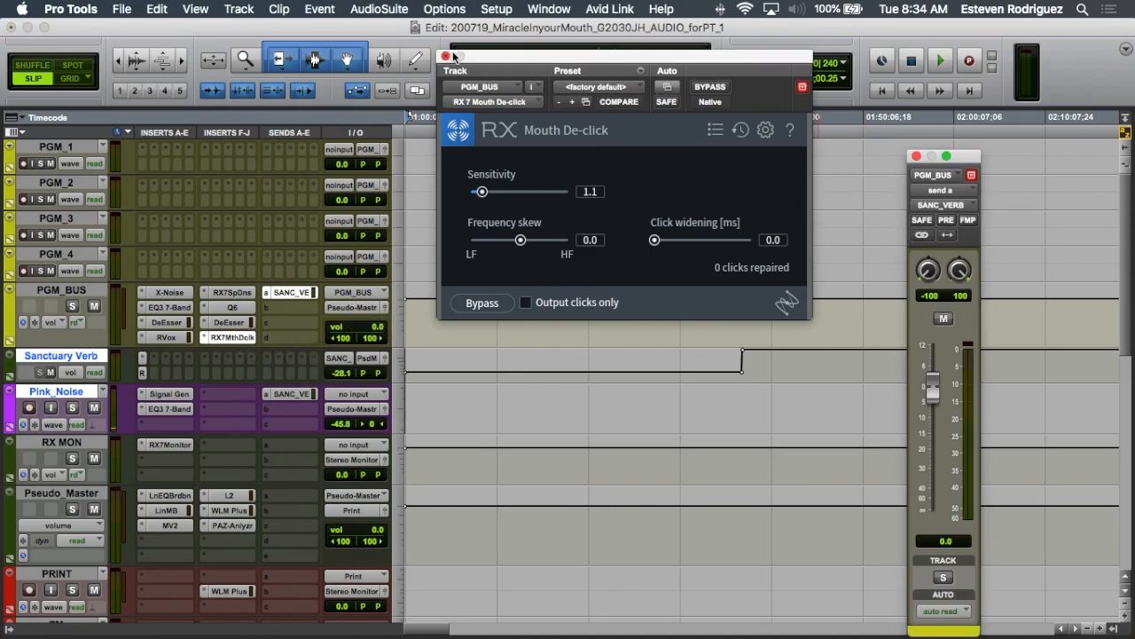
left_click(445, 56)
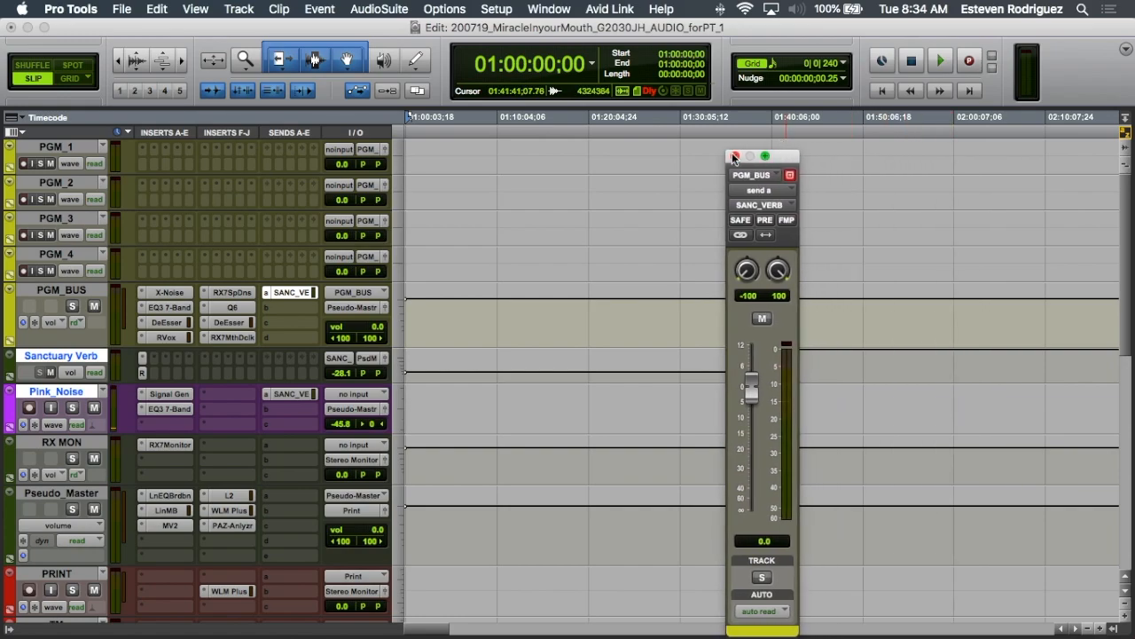
Close the PGM_BUS send, then inspect Sanctuary Verb's RVerb, Pink_Noise's EQ3 7-Band and its send.
left_click(734, 157)
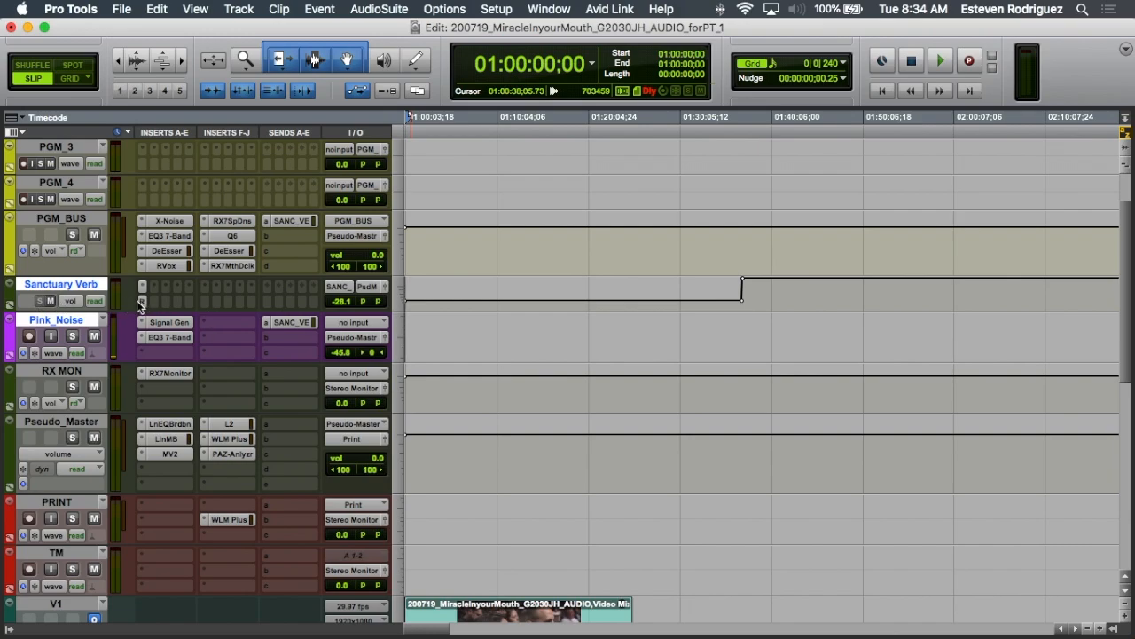
left_click(142, 285)
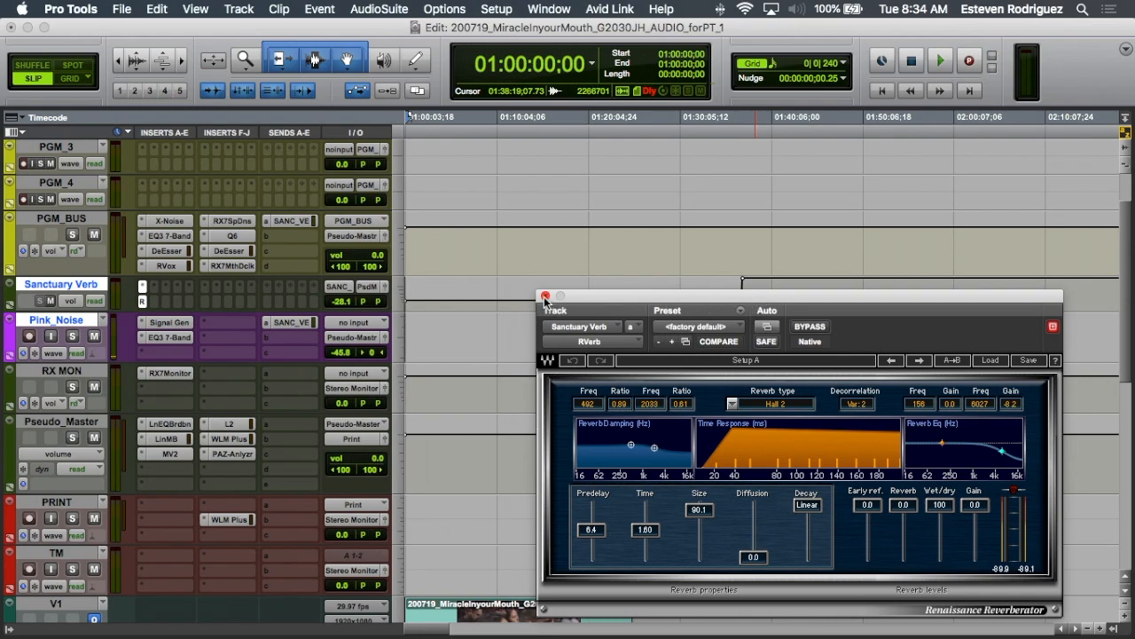
left_click(544, 296)
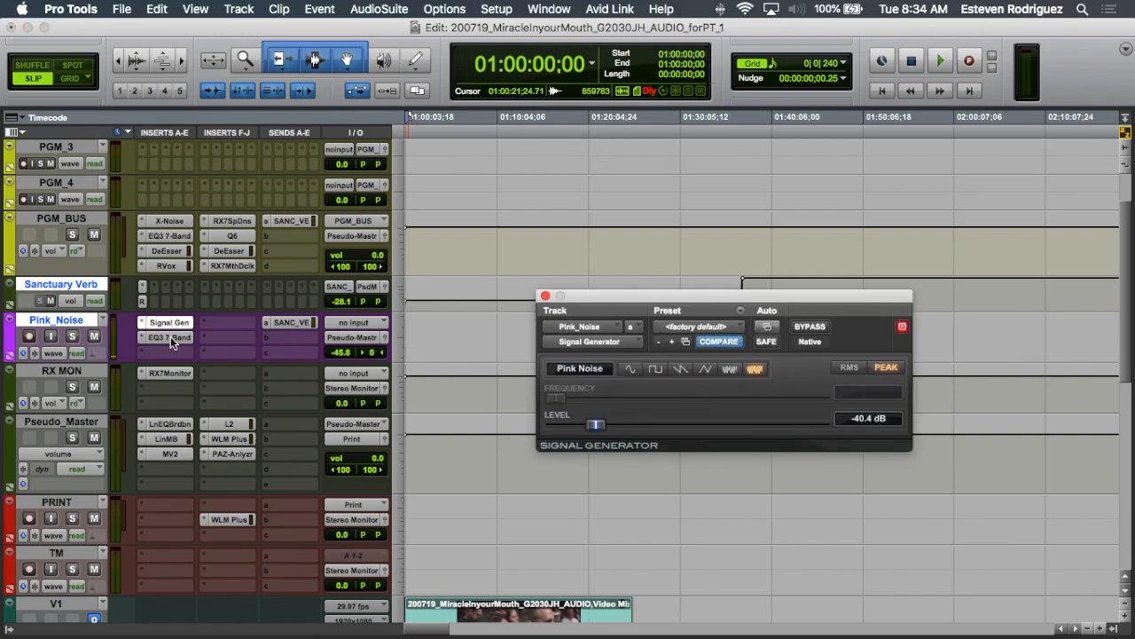
left_click(169, 337)
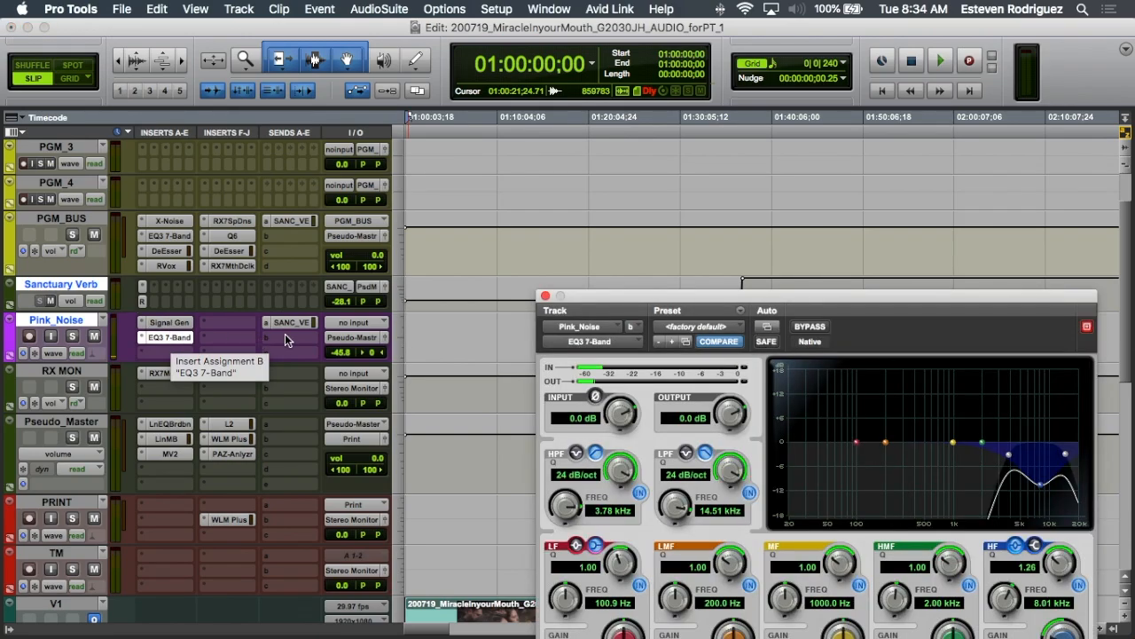
mouse_move(296, 338)
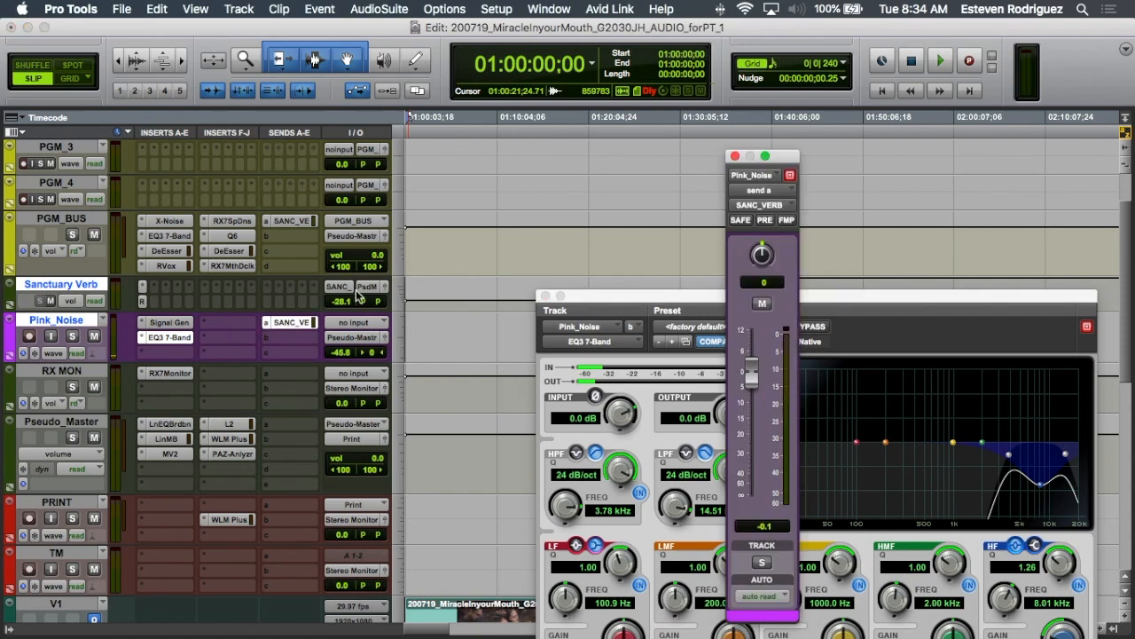
left_click(734, 156)
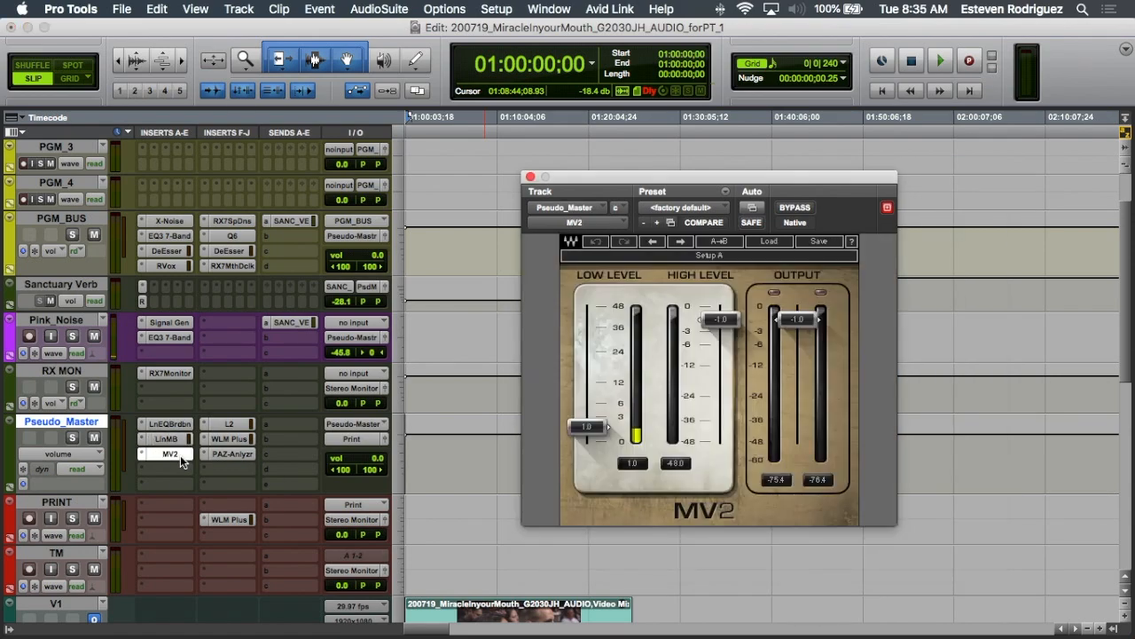
mouse_move(230, 424)
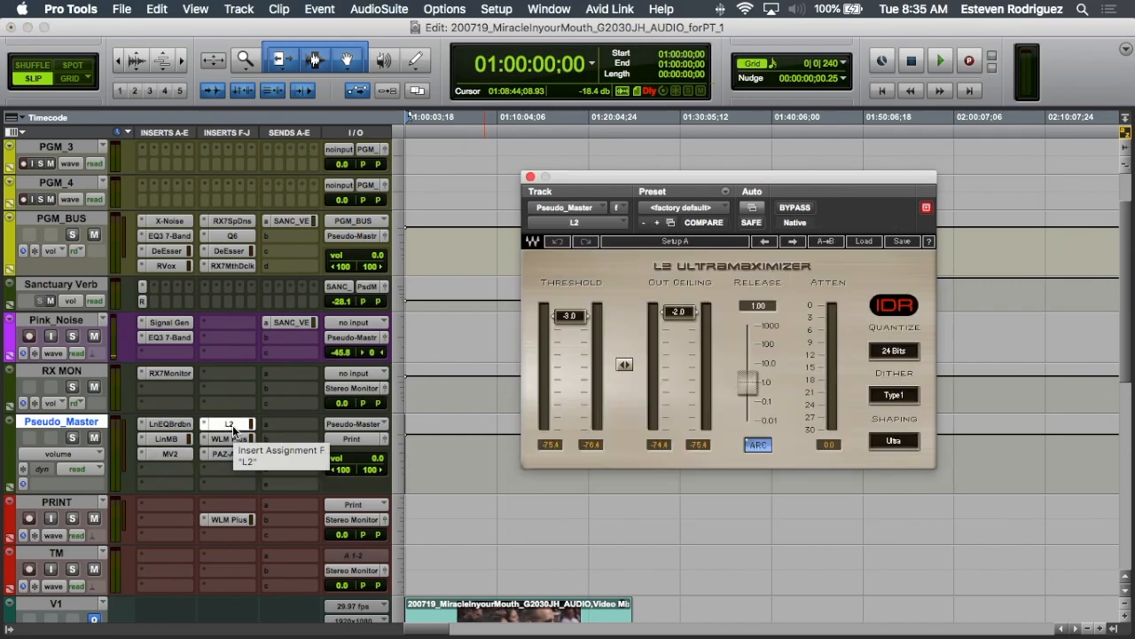
mouse_move(229, 438)
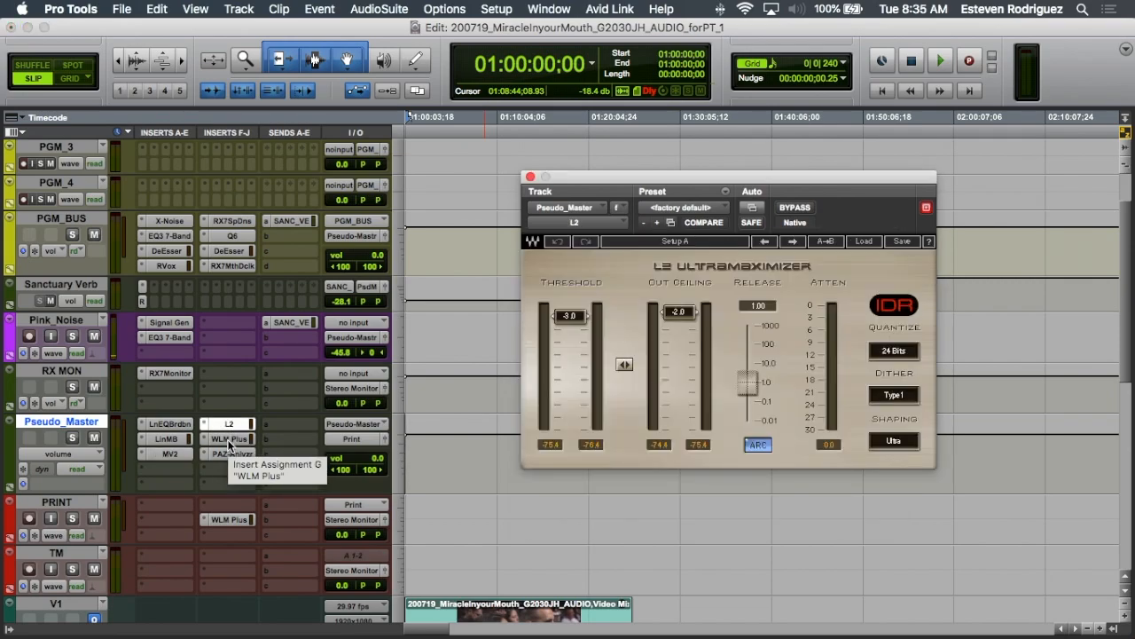
Check the WLM Plus meter and PAZ Analyzer on Pseudo_Master, then the PRINT track's WLM Plus.
left_click(227, 439)
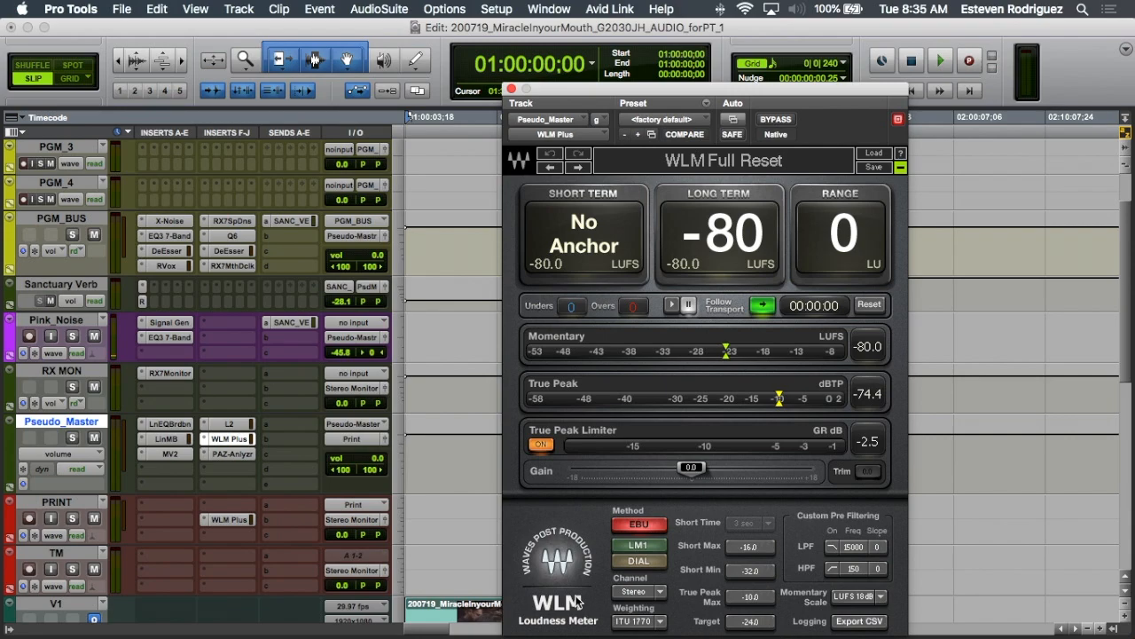
left_click(227, 453)
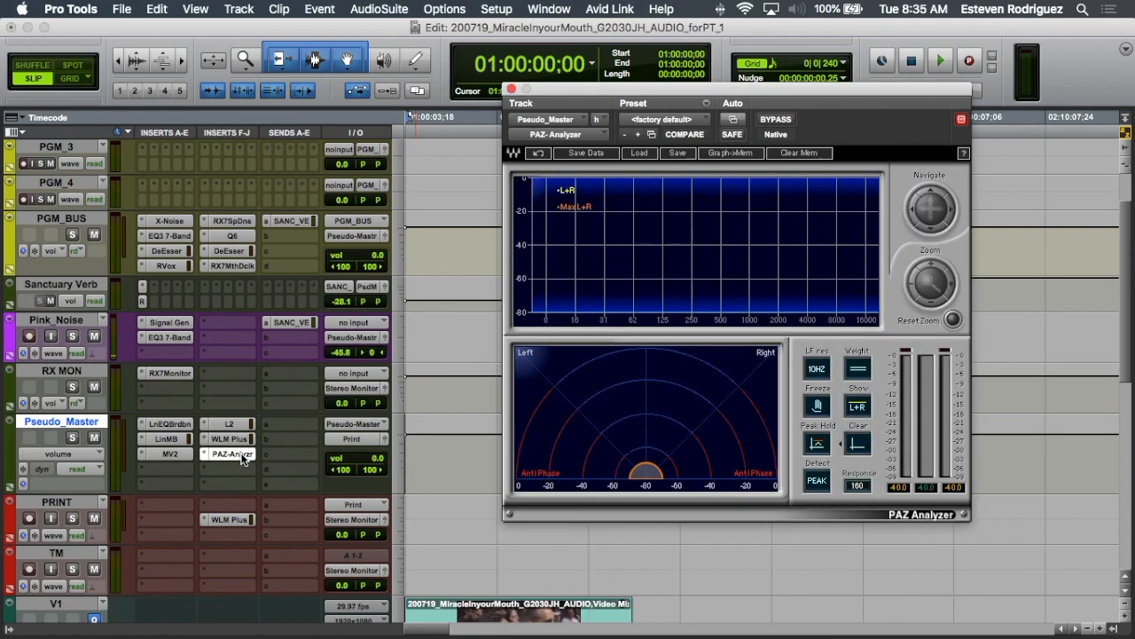
mouse_move(232, 453)
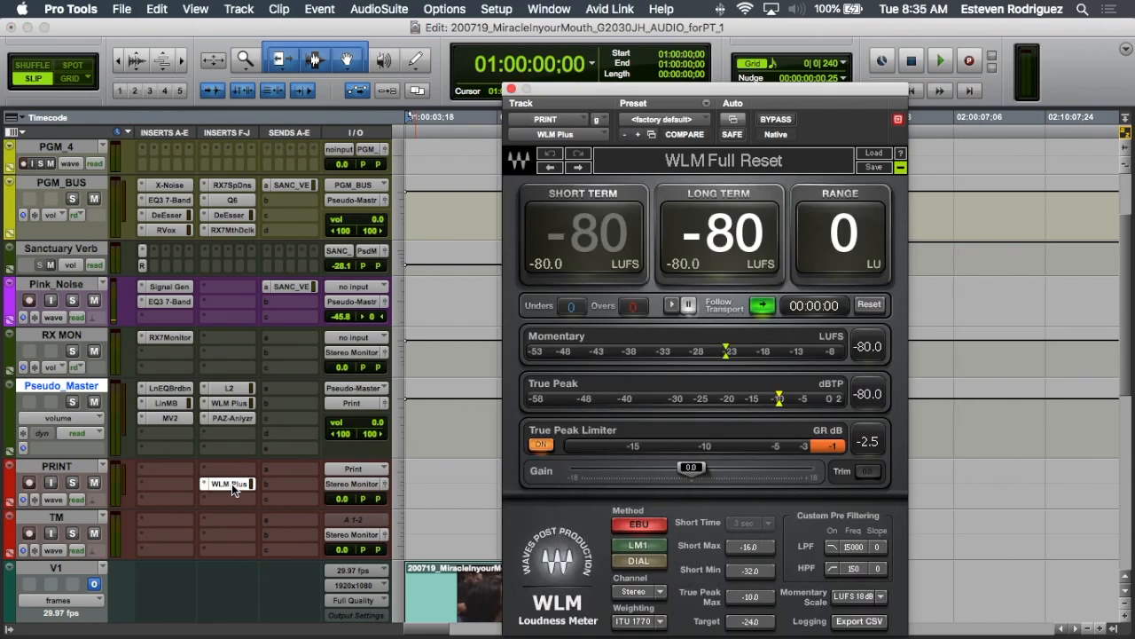
left_click(228, 471)
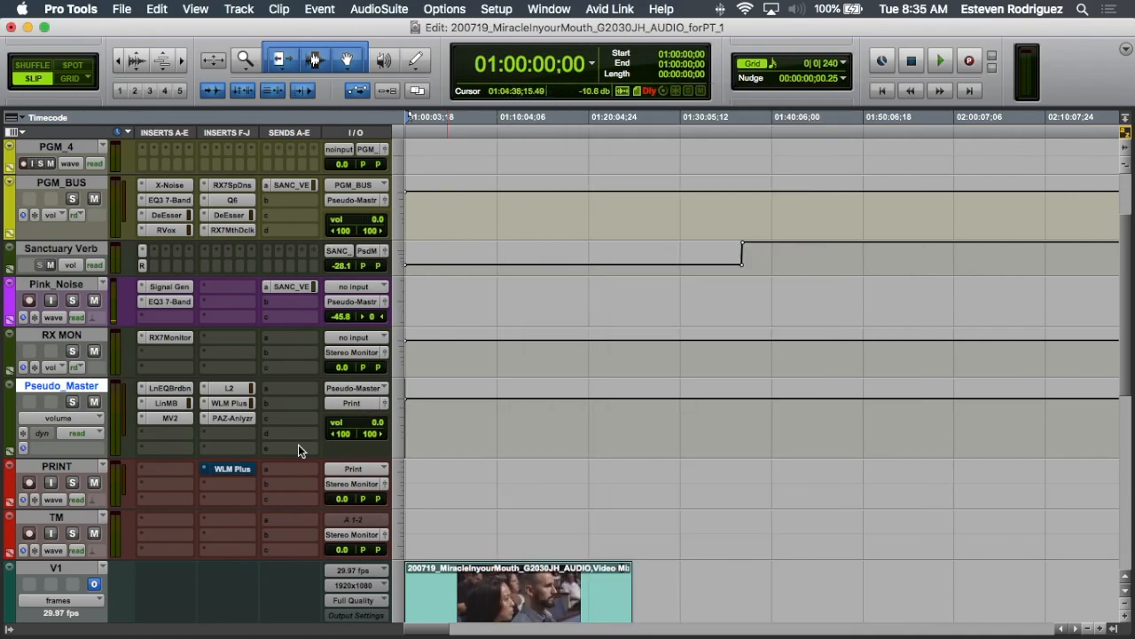
mouse_move(220, 443)
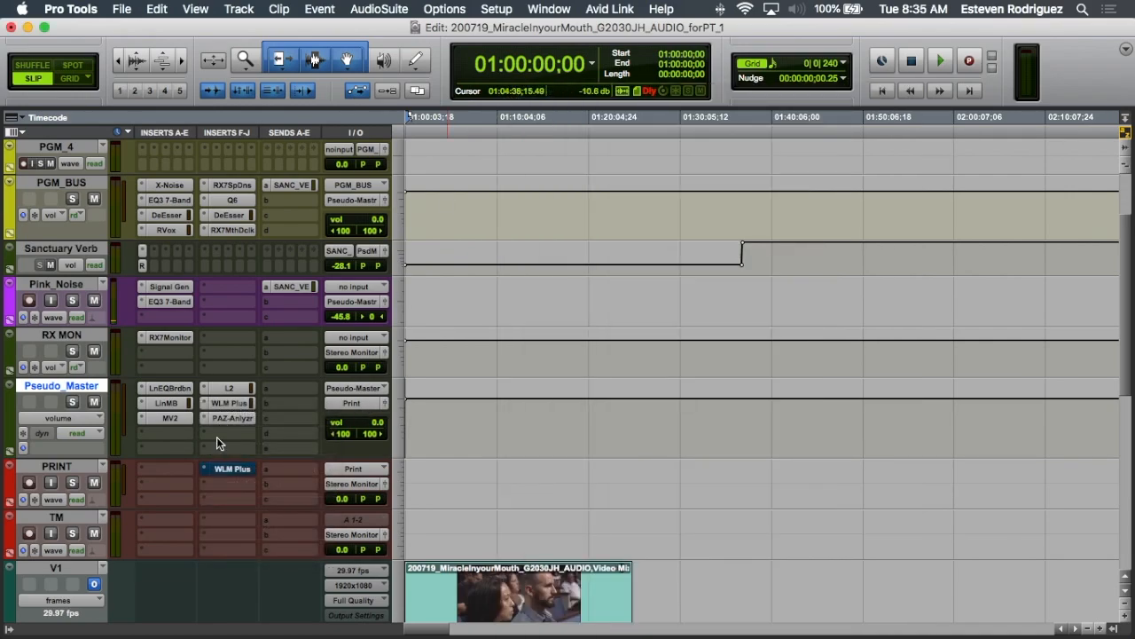
left_click(229, 403)
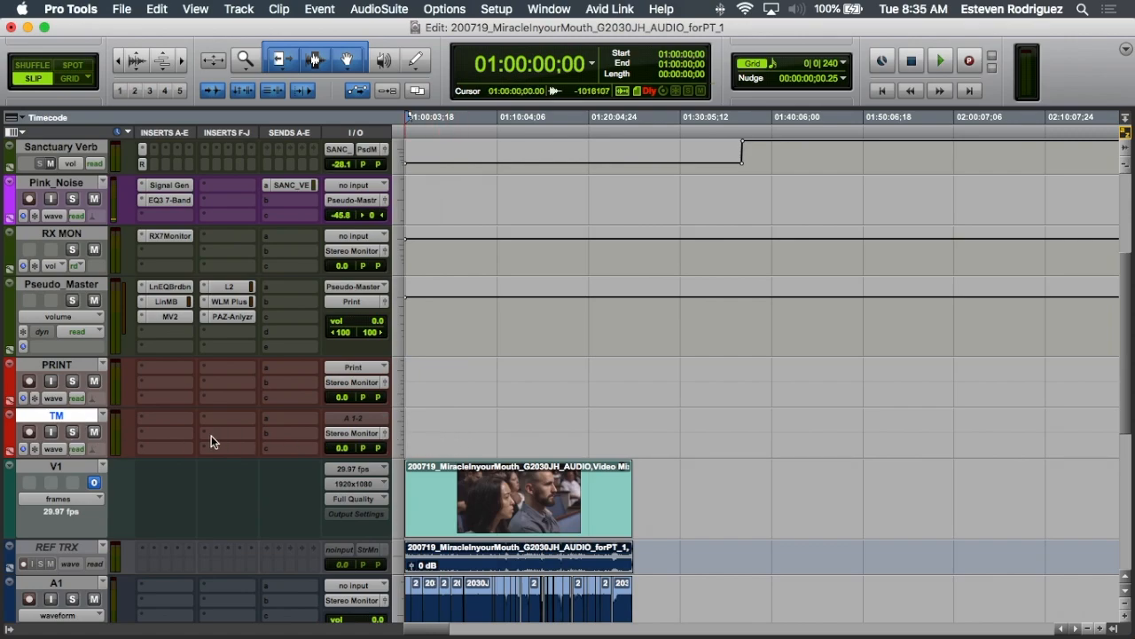
scroll("down", 3)
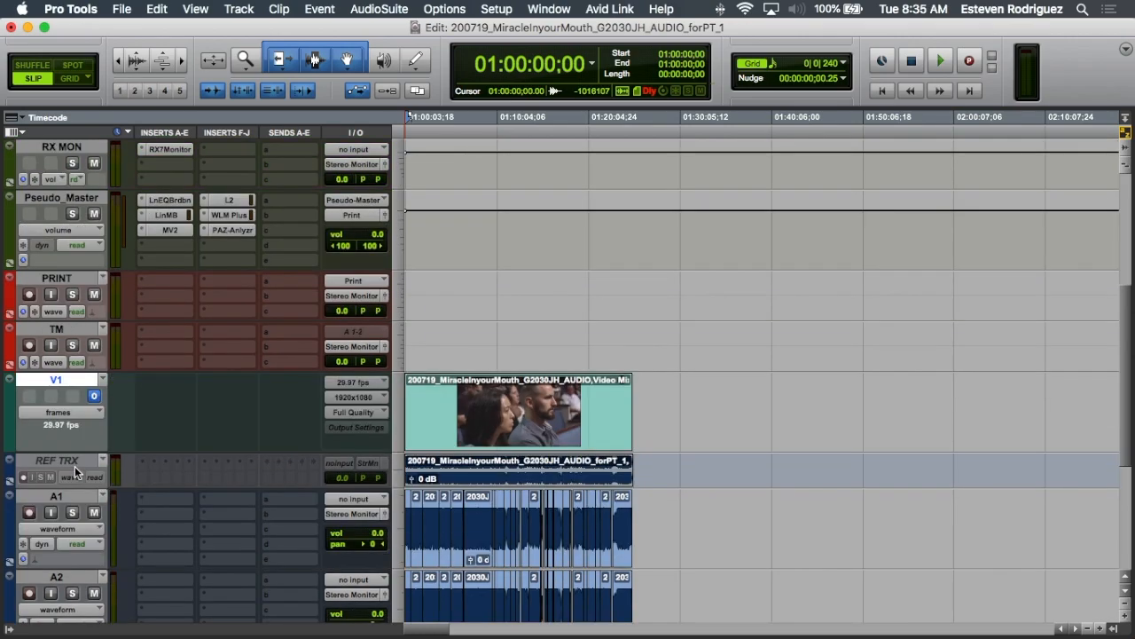
scroll("down", 3)
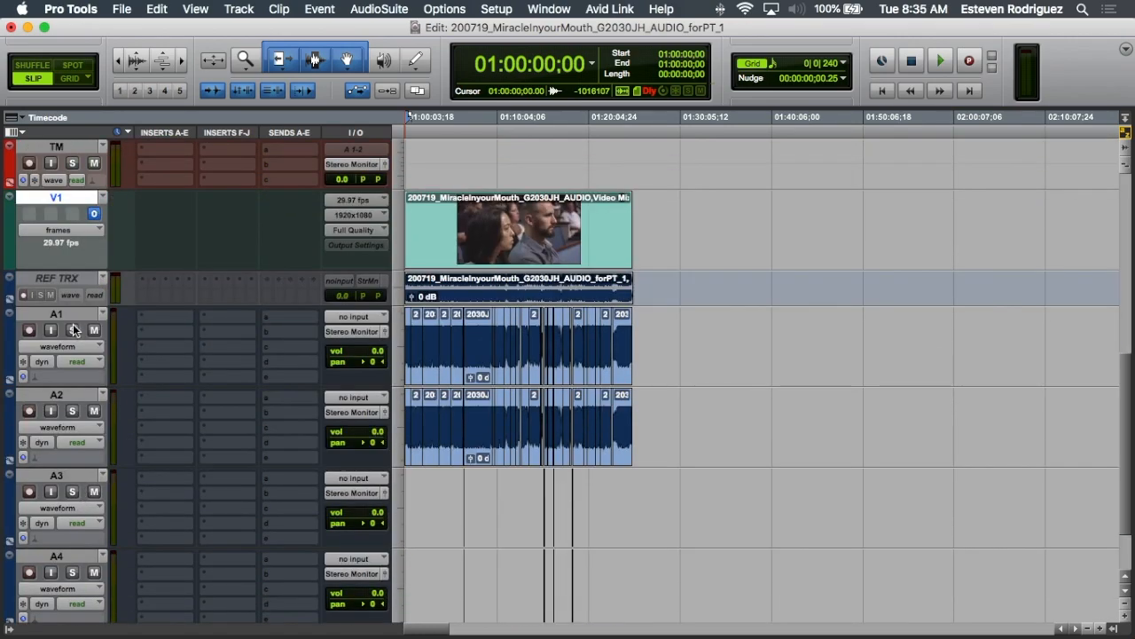
left_click(434, 229)
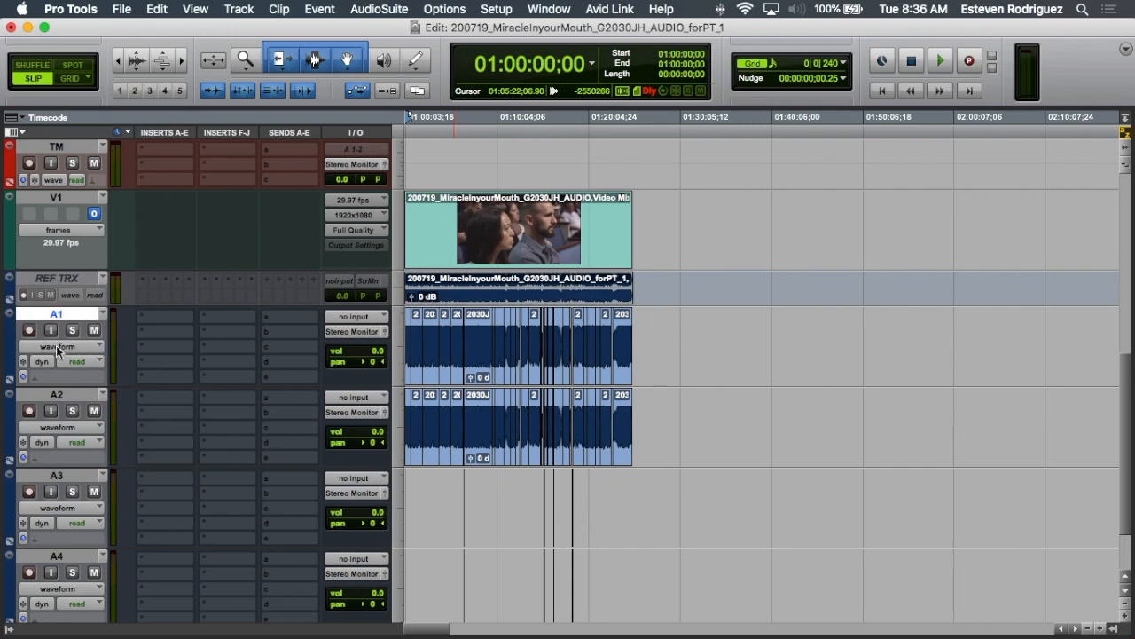
scroll("down", 3)
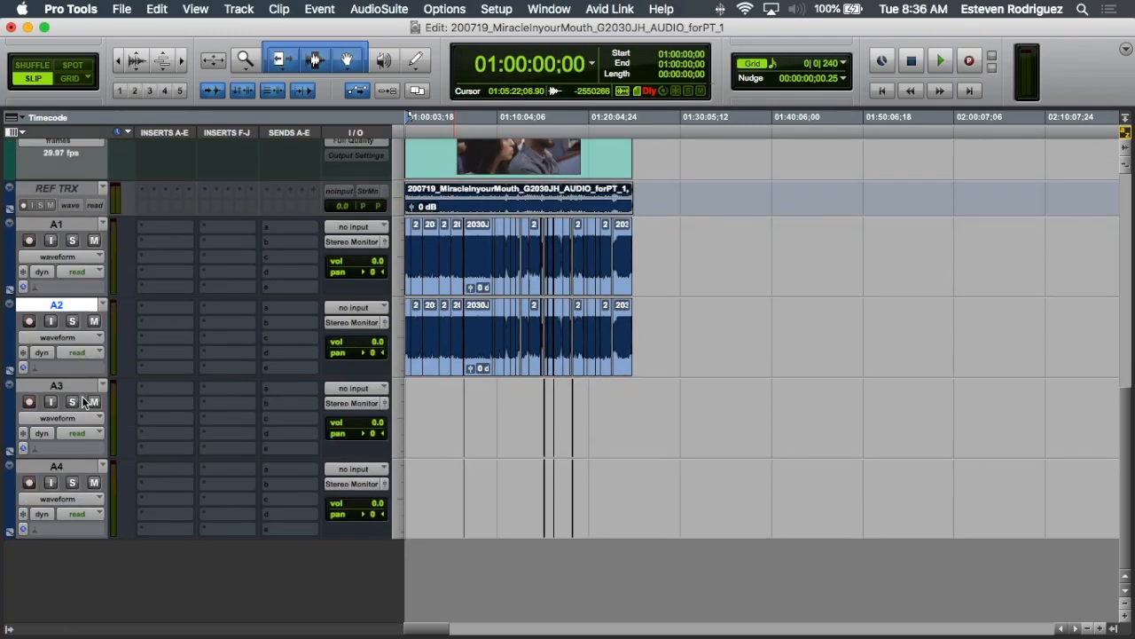
left_click(55, 384)
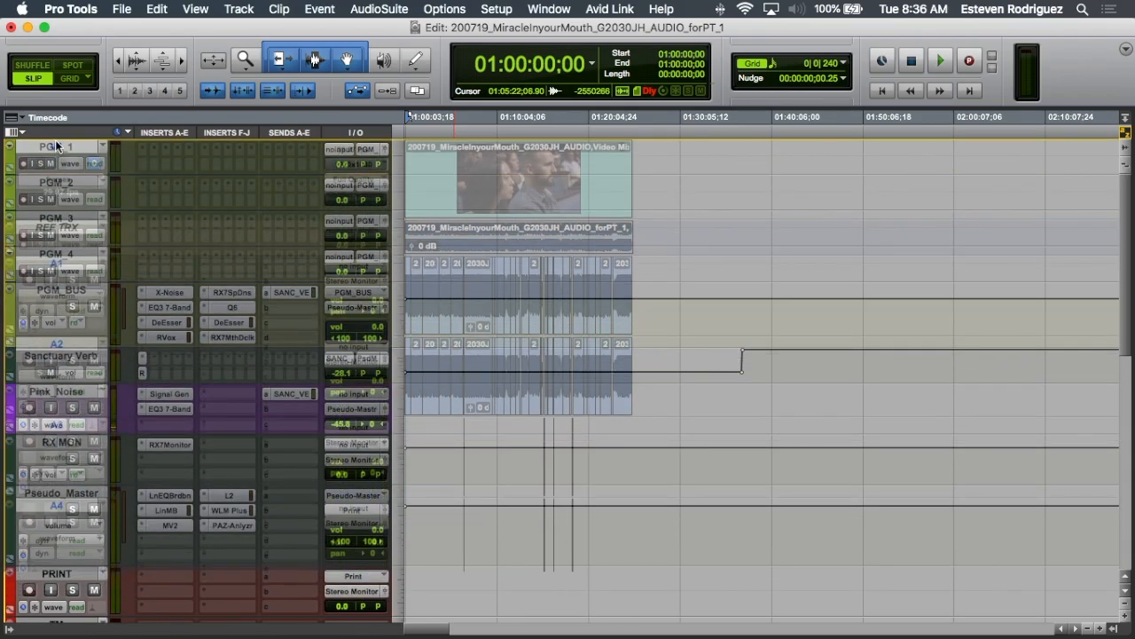
Delete the original A1 and A2 tracks, leaving the audio on PGM_1.
scroll("up", 3)
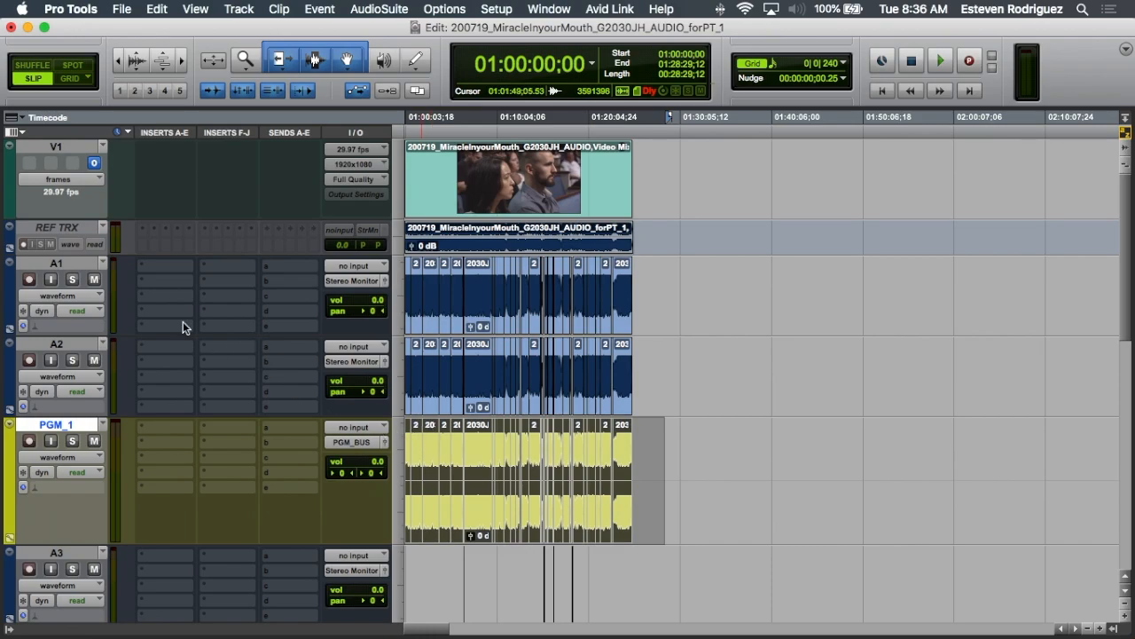
right_click(56, 344)
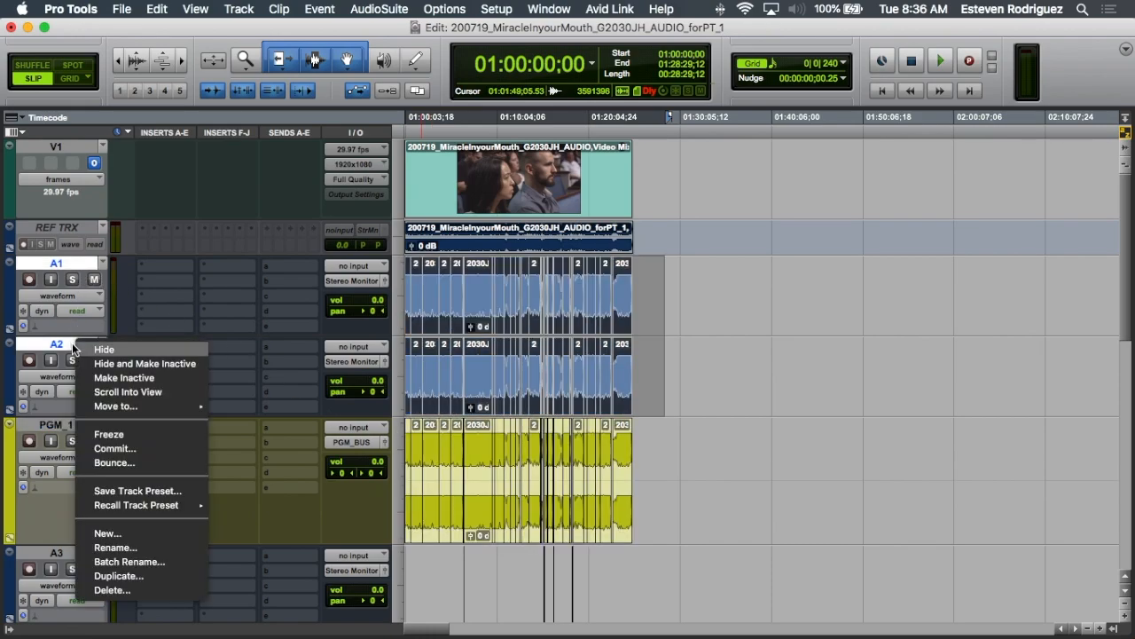
left_click(104, 348)
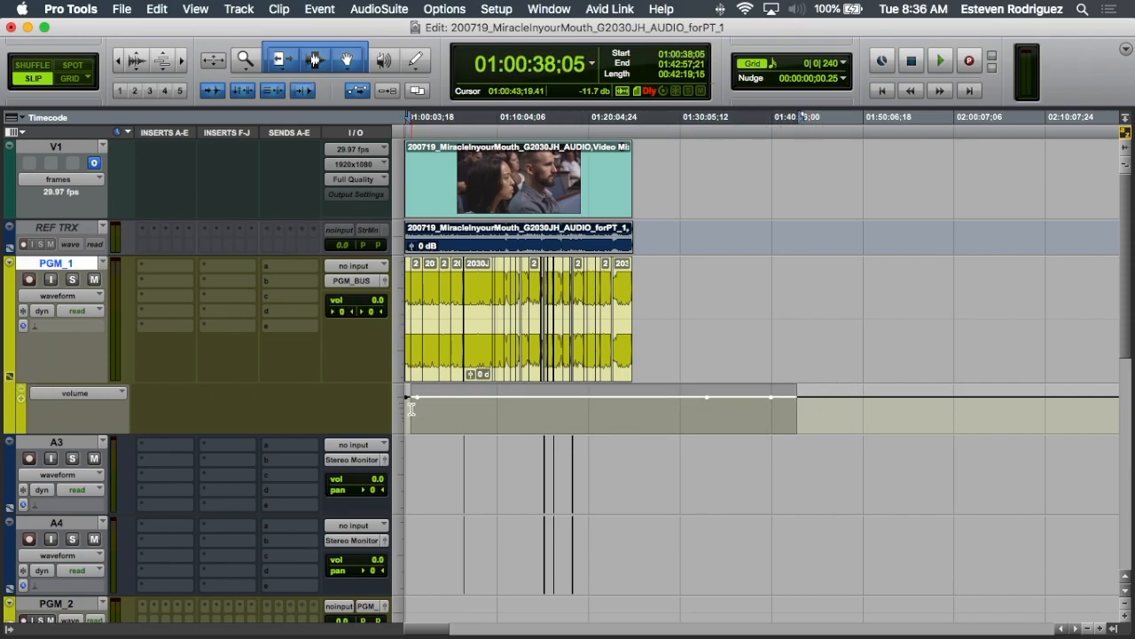
Switch PGM_1's automation lane to show pan.
left_click(74, 392)
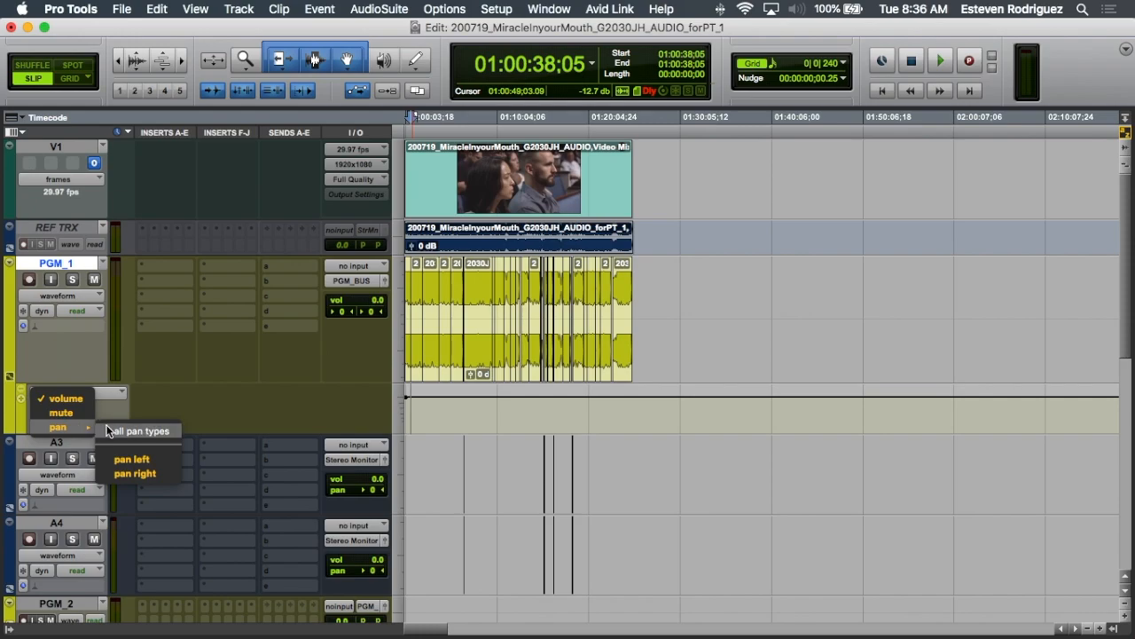
left_click(57, 427)
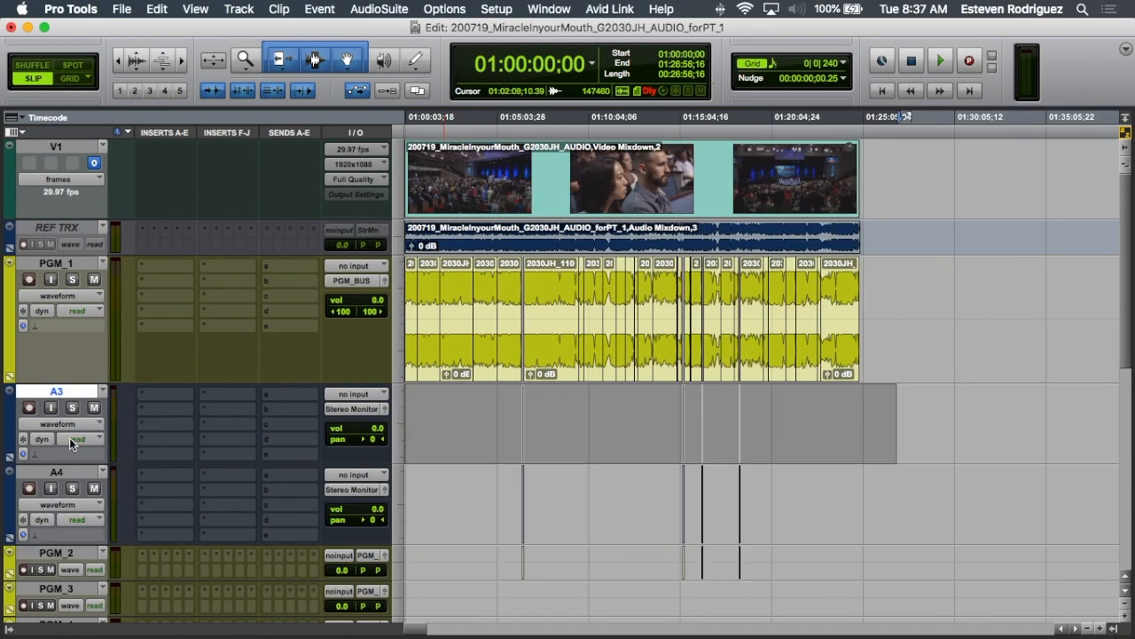
Delete the empty A3 and A4 tracks and show PGM_2's pan left and right lanes.
right_click(56, 471)
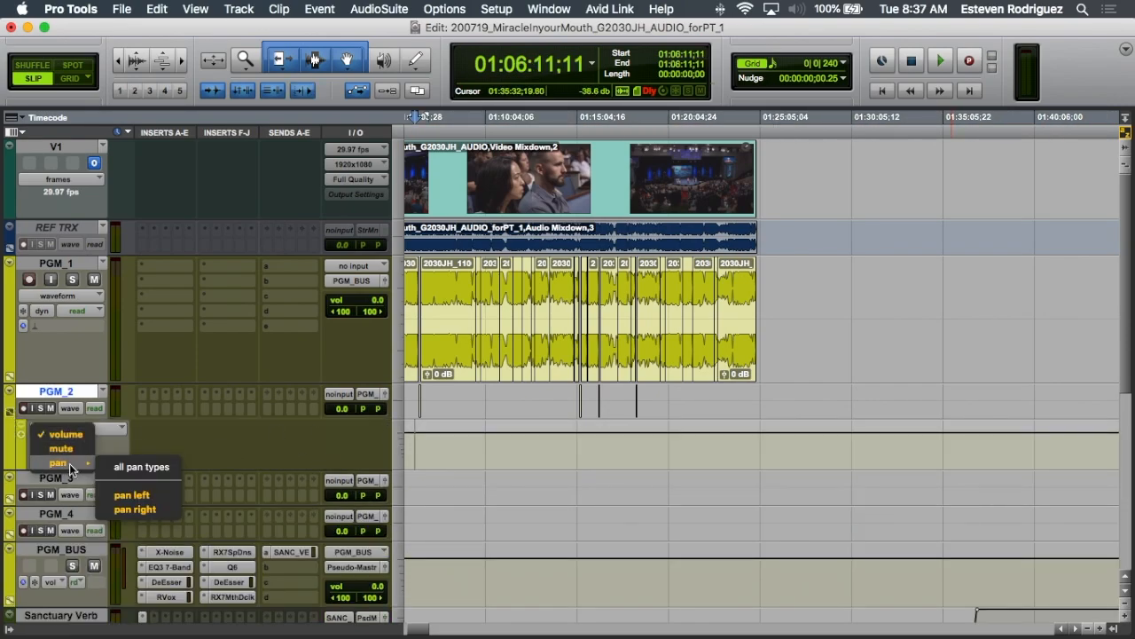
left_click(58, 462)
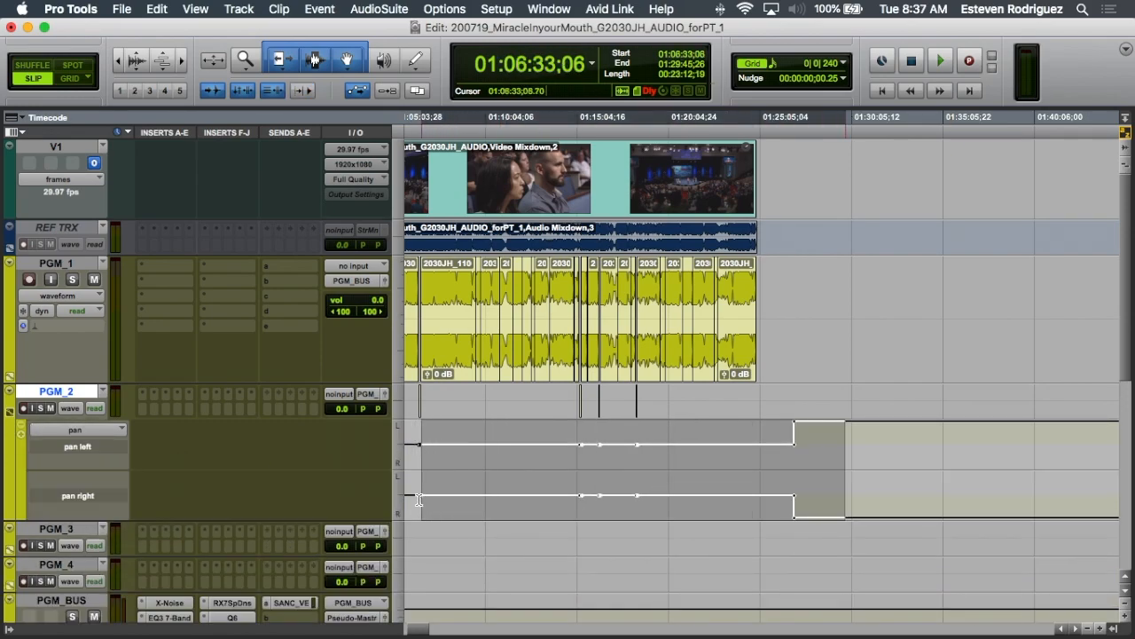